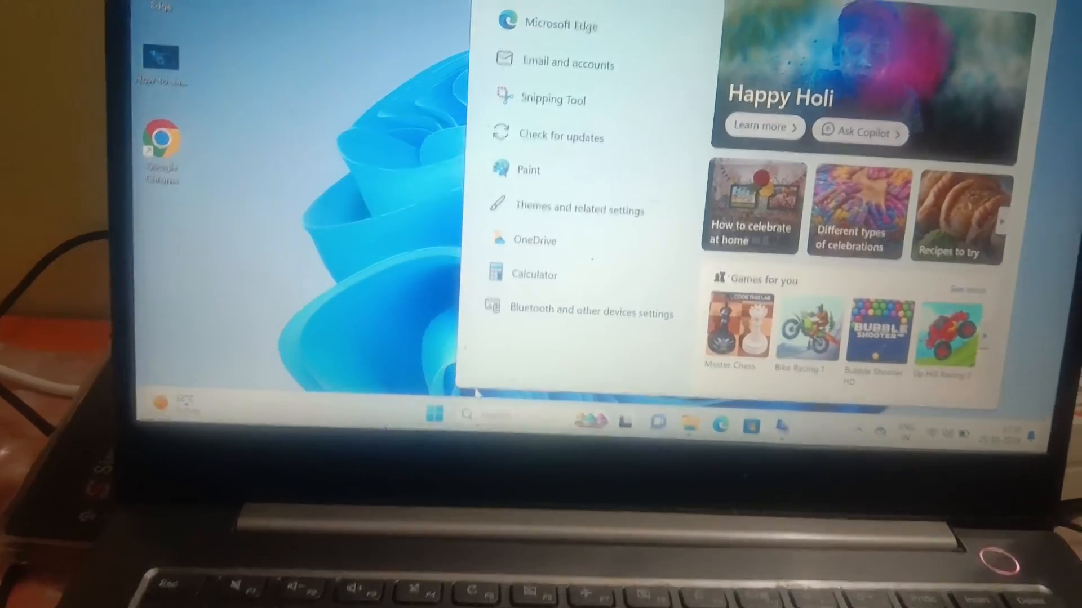
# Step: Find System Information via search and read Secure Boot State as Off
pyautogui.write('sys')
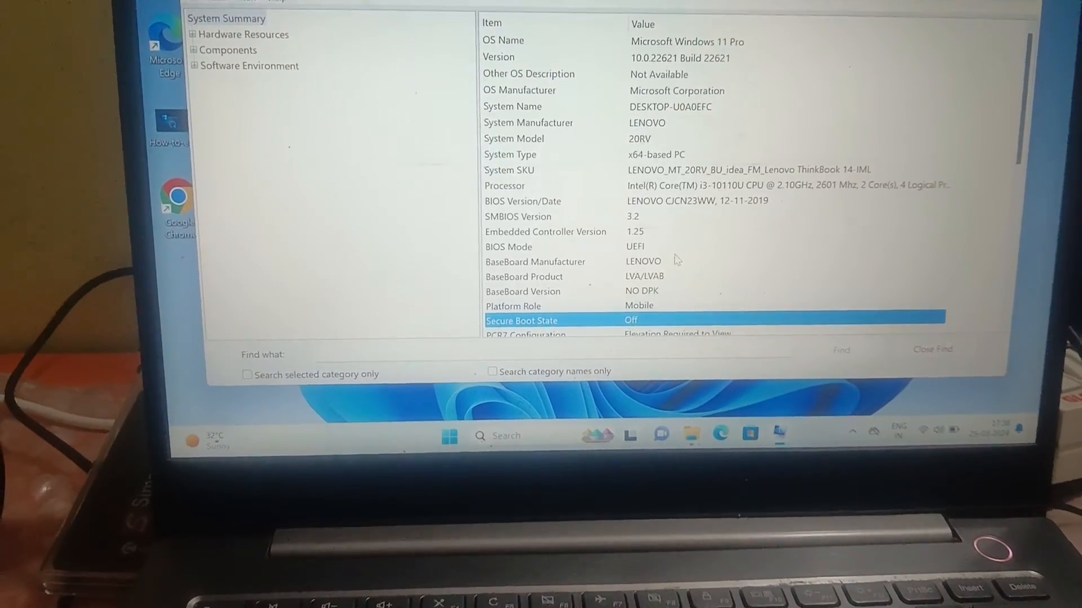
pyautogui.click(447, 435)
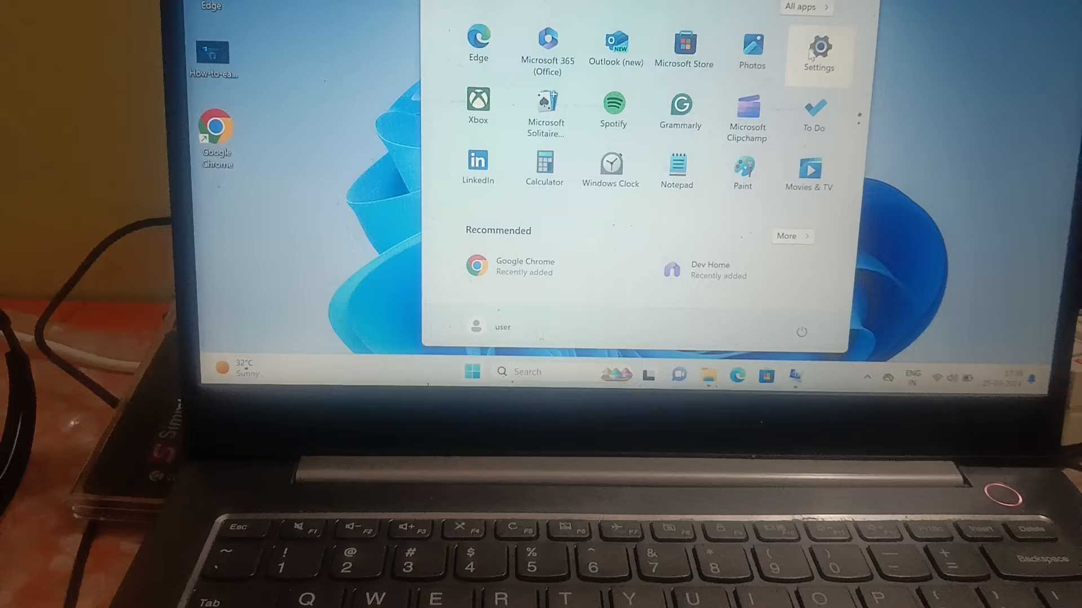
# Step: From Settings > System > Recovery, restart now into Advanced startup and confirm
pyautogui.click(818, 52)
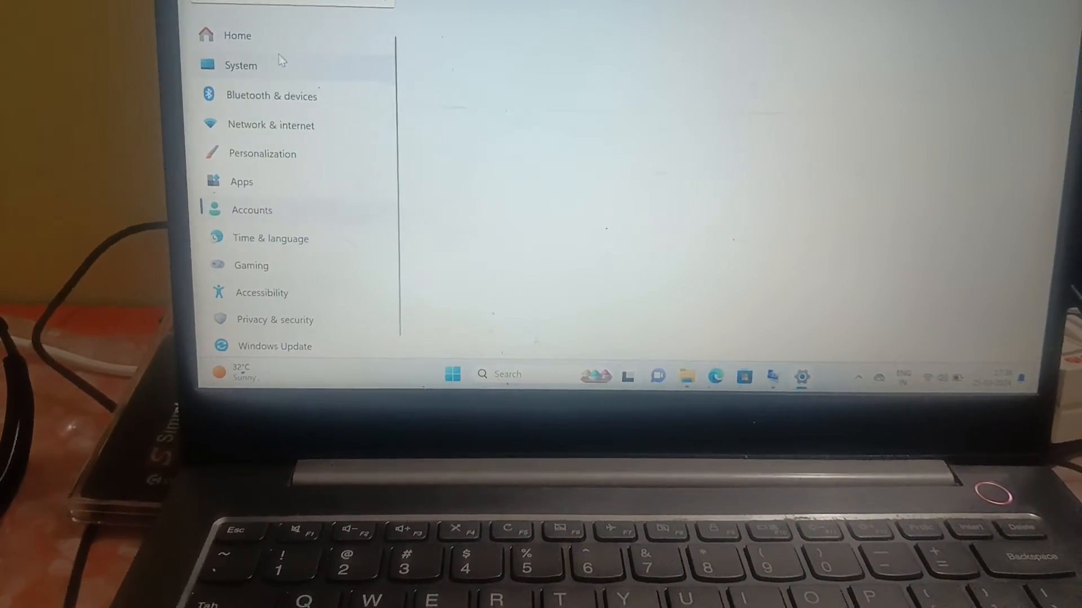
pyautogui.click(241, 65)
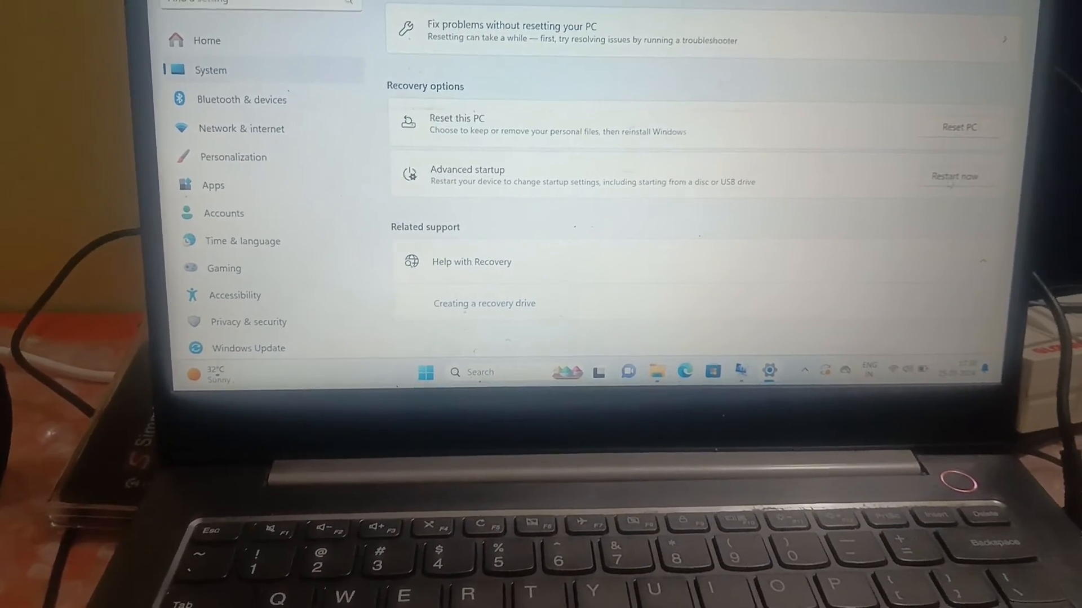
pyautogui.click(954, 176)
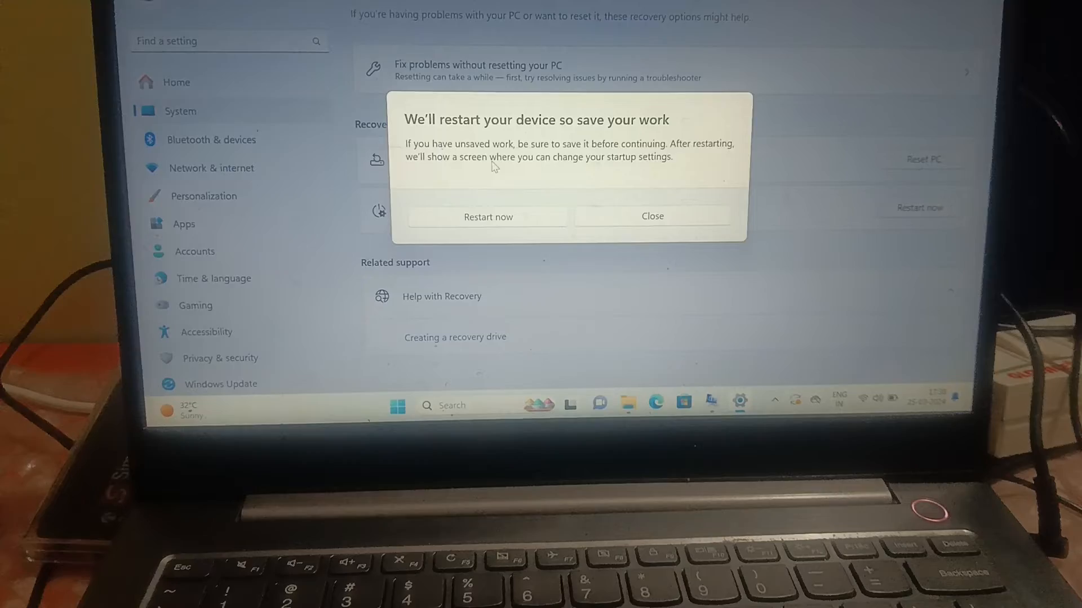
pyautogui.click(487, 216)
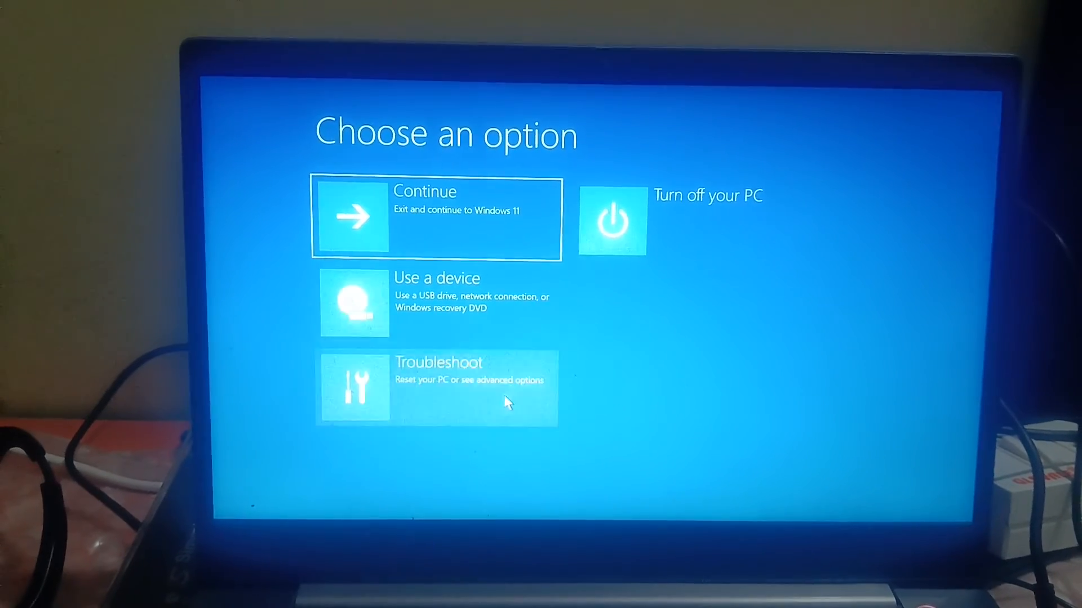
# Step: Choose Troubleshoot and restart into UEFI Firmware Settings
pyautogui.click(436, 389)
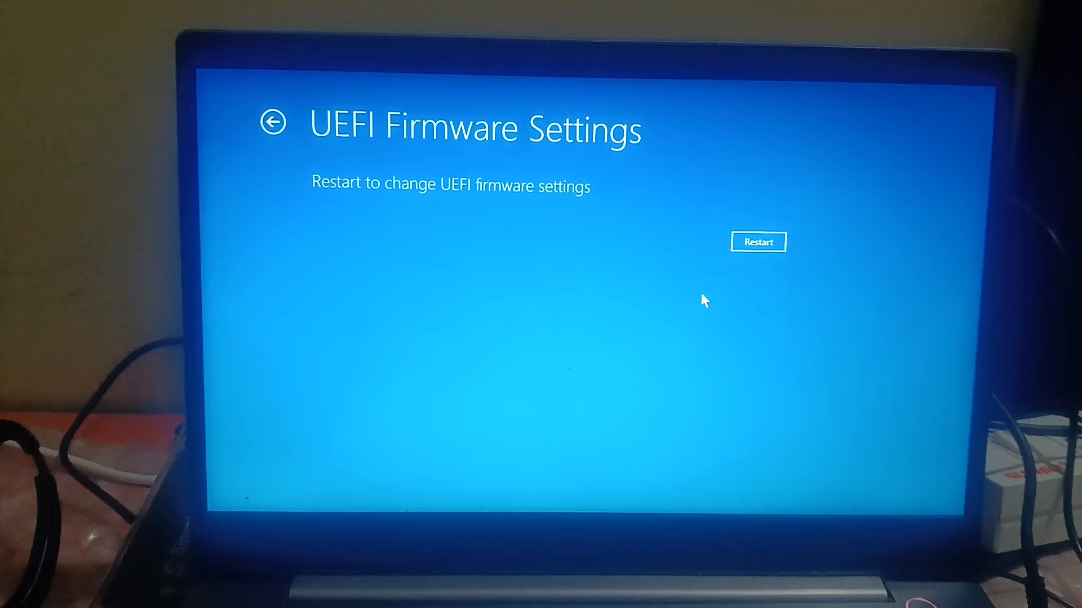
pyautogui.click(757, 243)
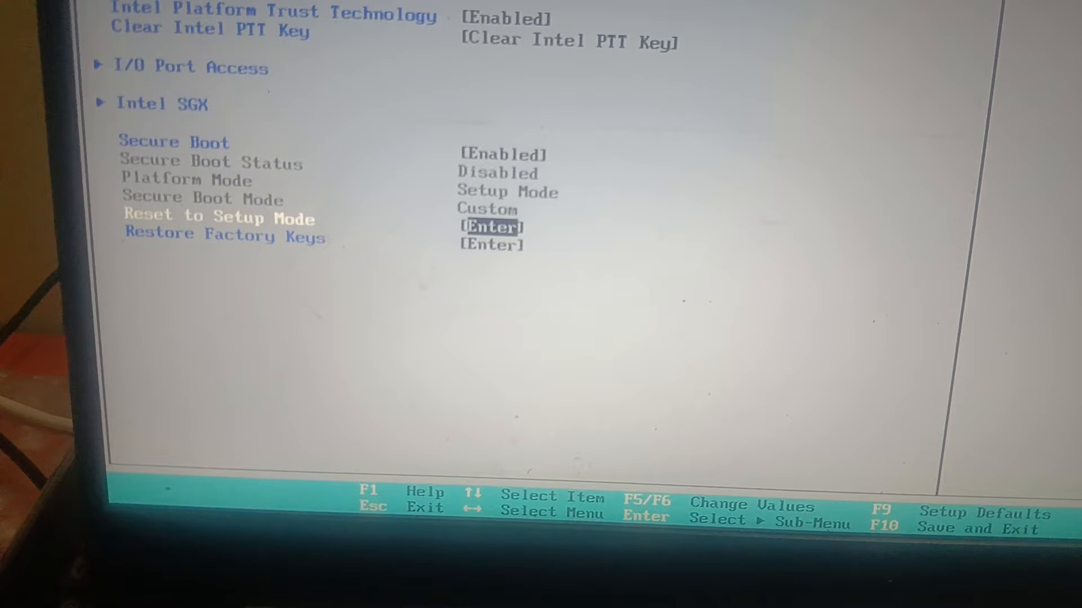
# Step: On the Security page, run Restore Factory Keys for Secure Boot
pyautogui.press('Down')
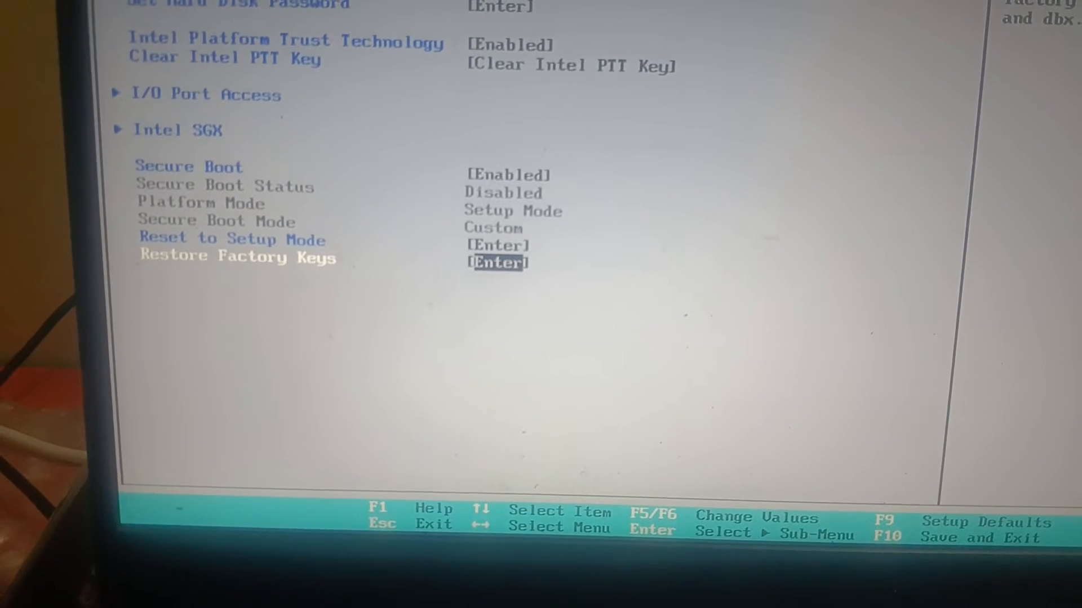
pyautogui.press('up')
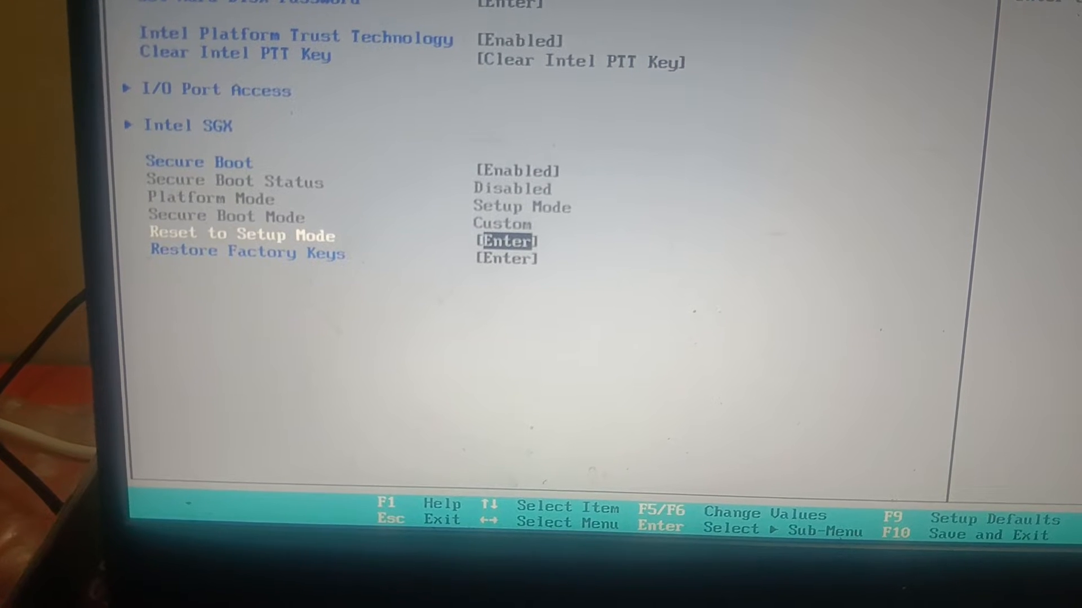
pyautogui.press('Down')
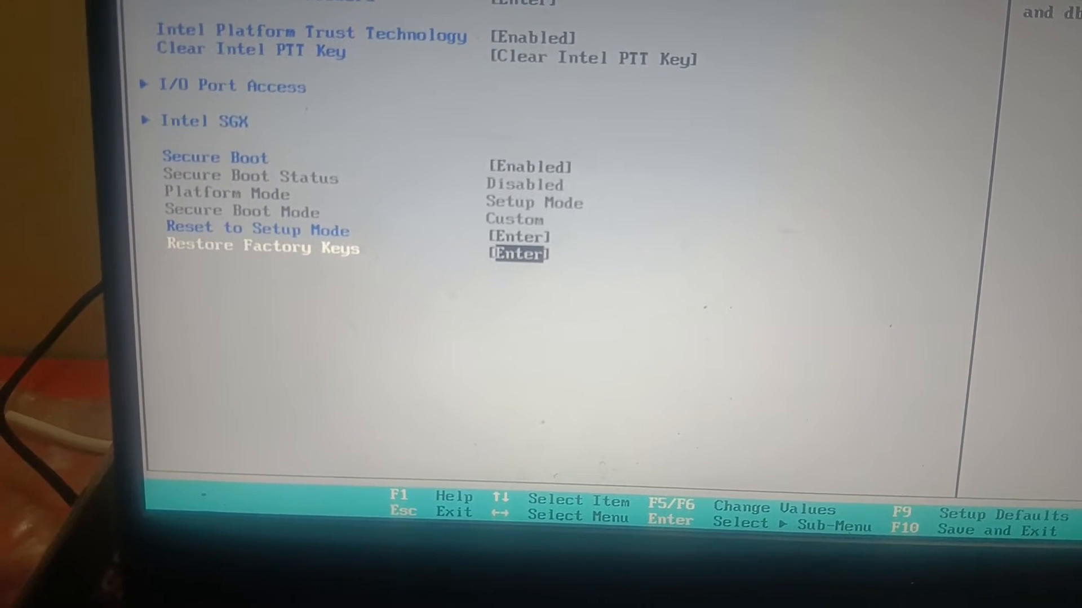
pyautogui.press('enter')
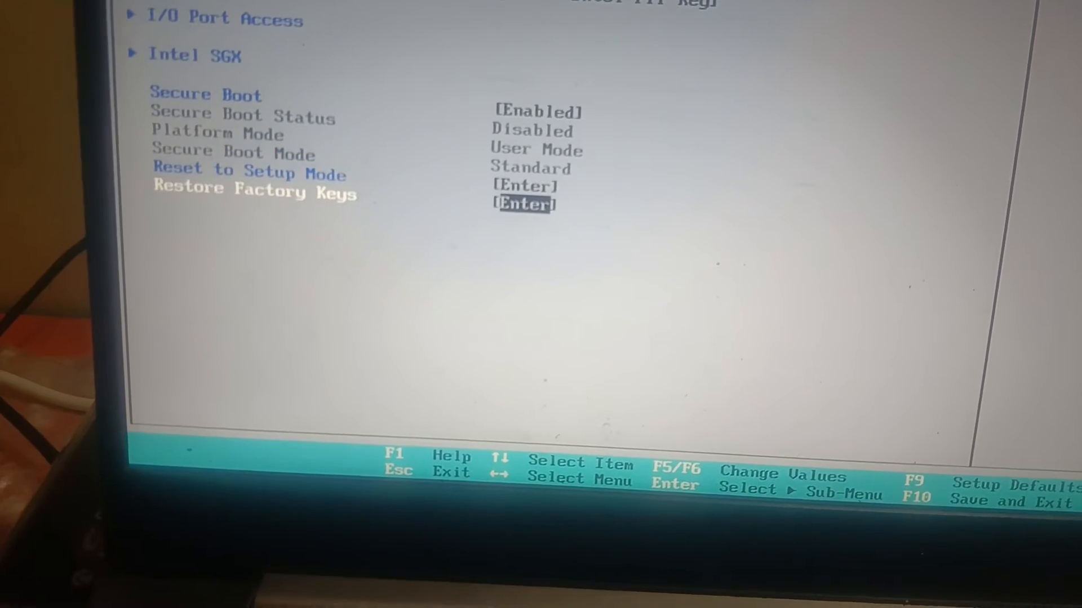
# Step: Keep Secure Boot set to Enabled and move on to the Exit page
pyautogui.press('up')
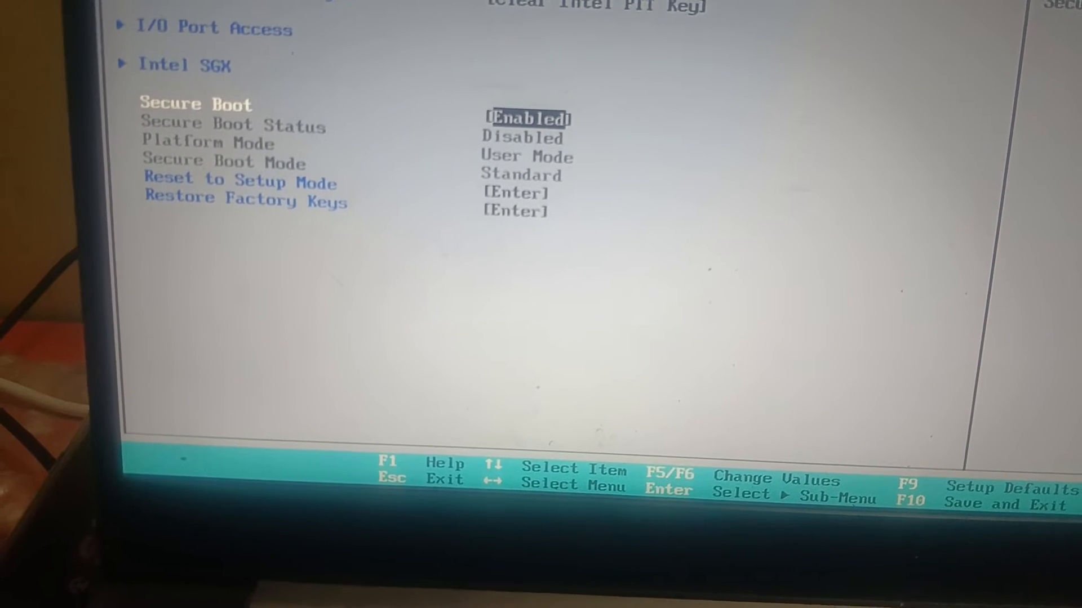
pyautogui.press('Down')
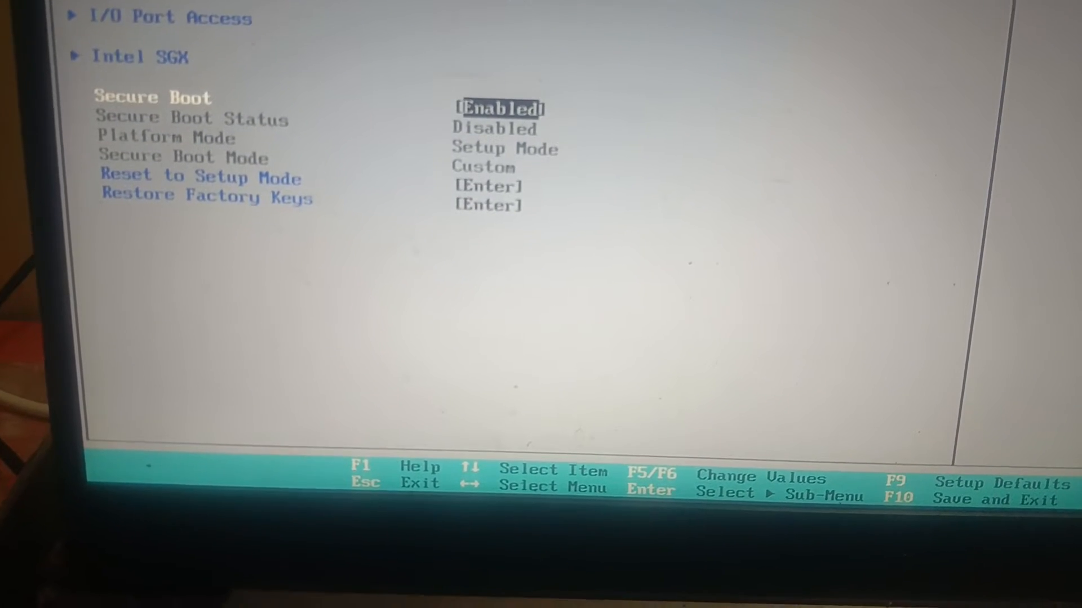
pyautogui.press('Down')
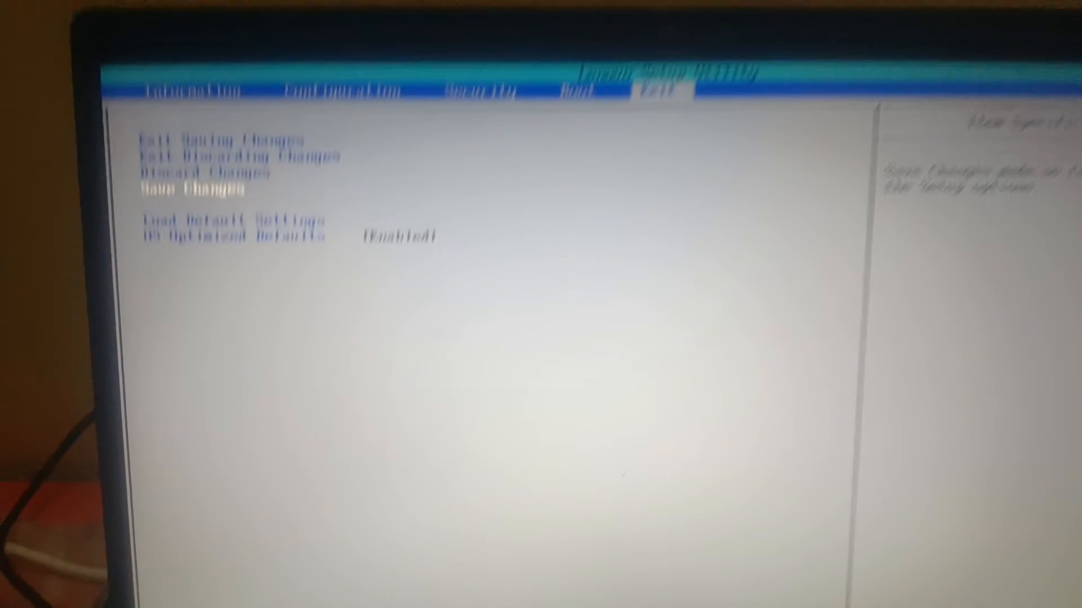
pyautogui.press('Enter')
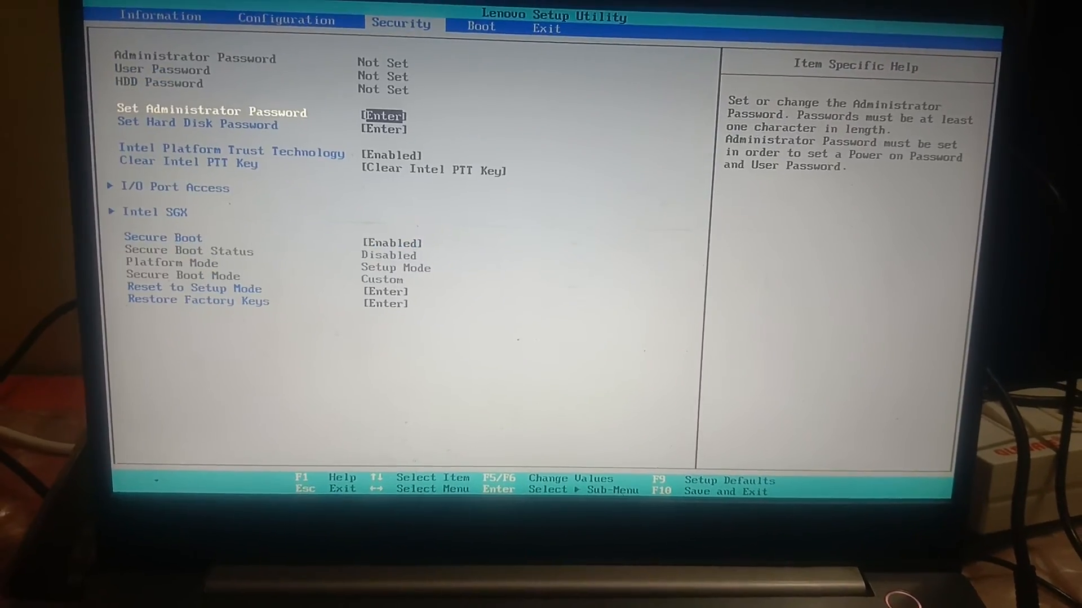
pyautogui.press('down')
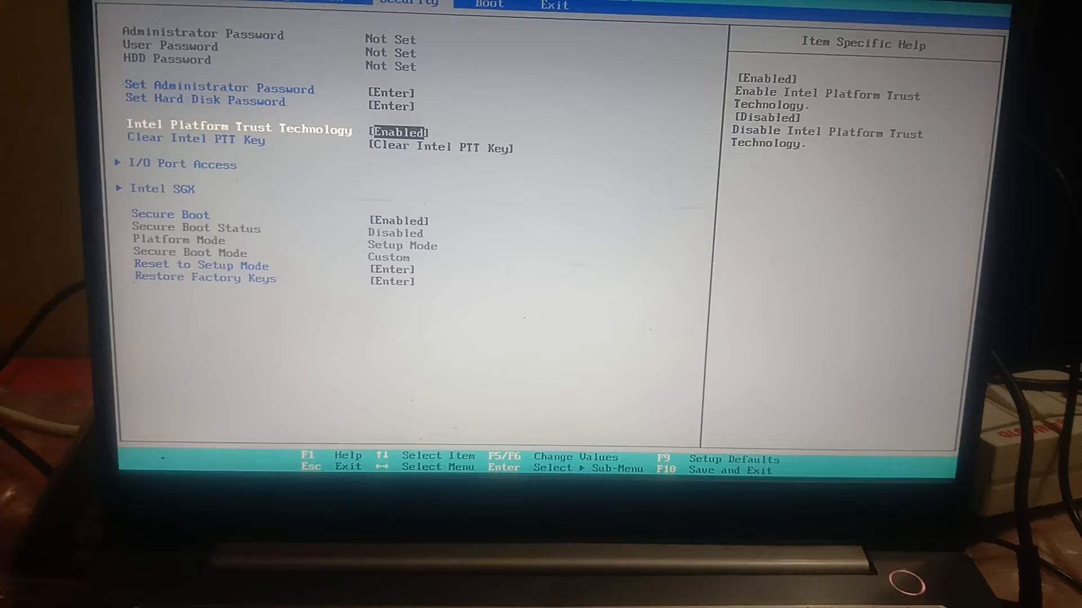
pyautogui.press('Down')
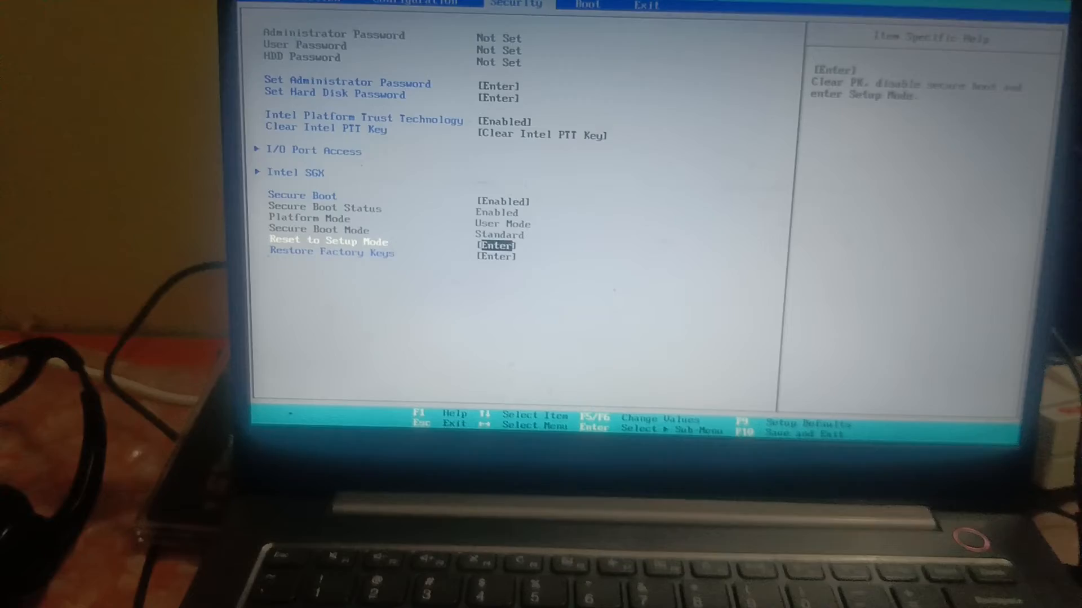
# Step: Verify Secure Boot Status Enabled in User Mode, Standard, then save and exit the BIOS
pyautogui.press('Down')
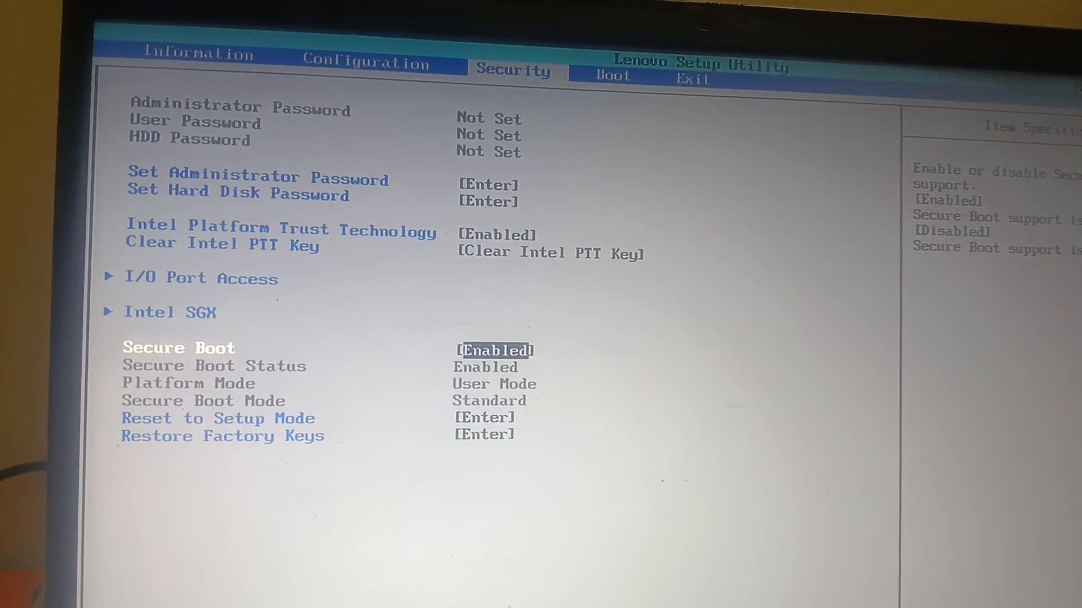
pyautogui.press('down')
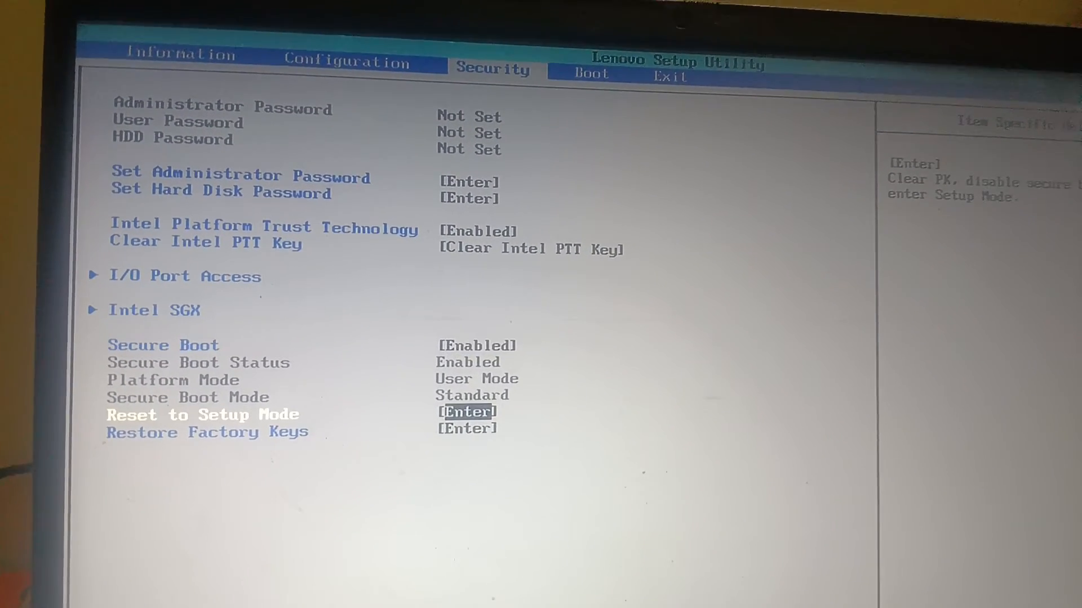
pyautogui.press('Down')
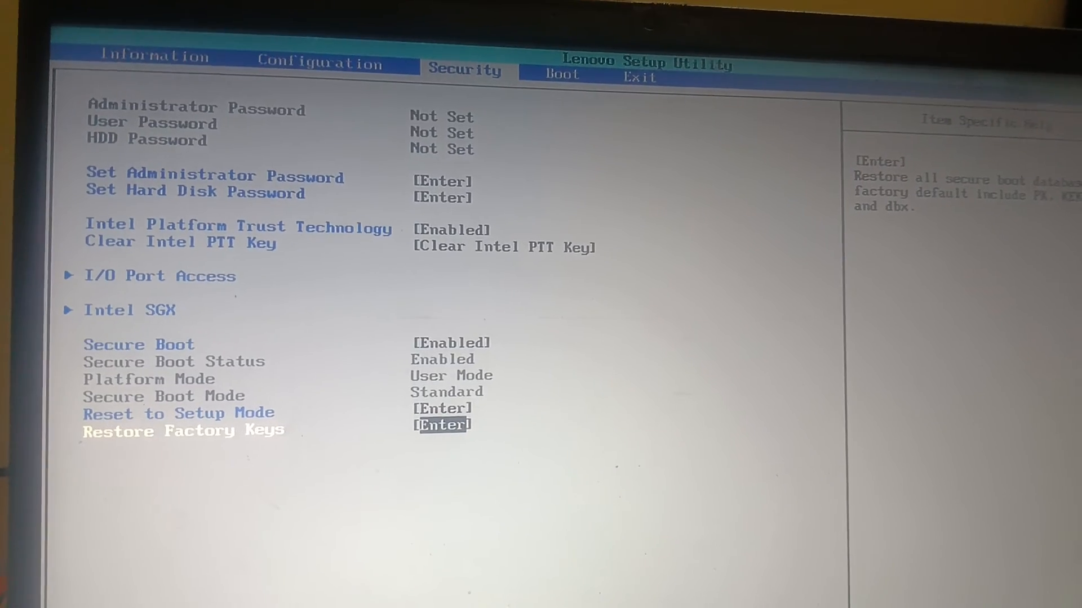
pyautogui.click(637, 74)
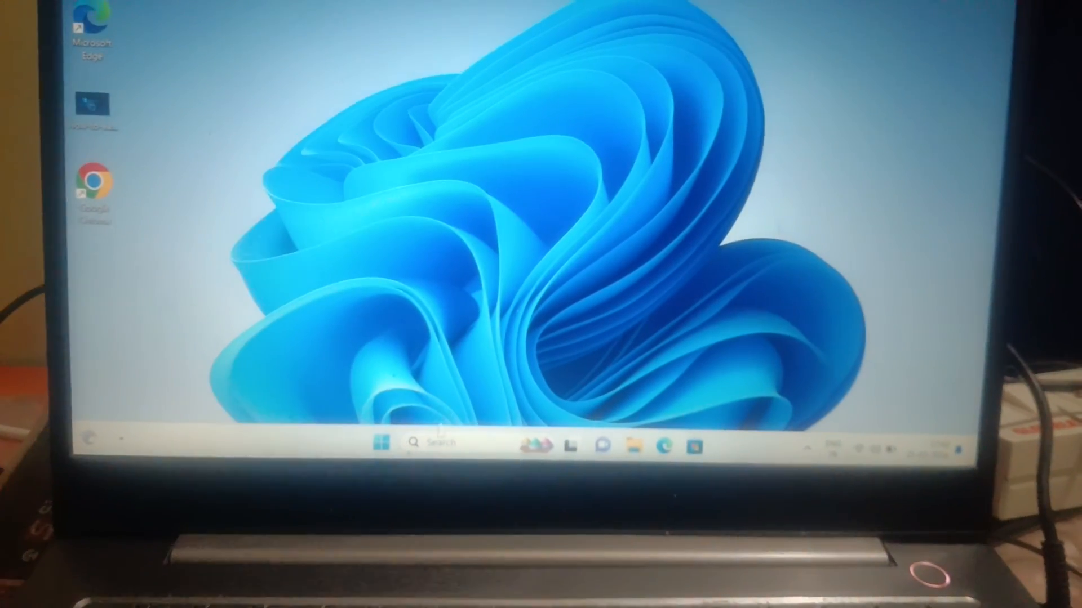
# Step: Reopen System Information from search and confirm Secure Boot State now reads On
pyautogui.click(432, 441)
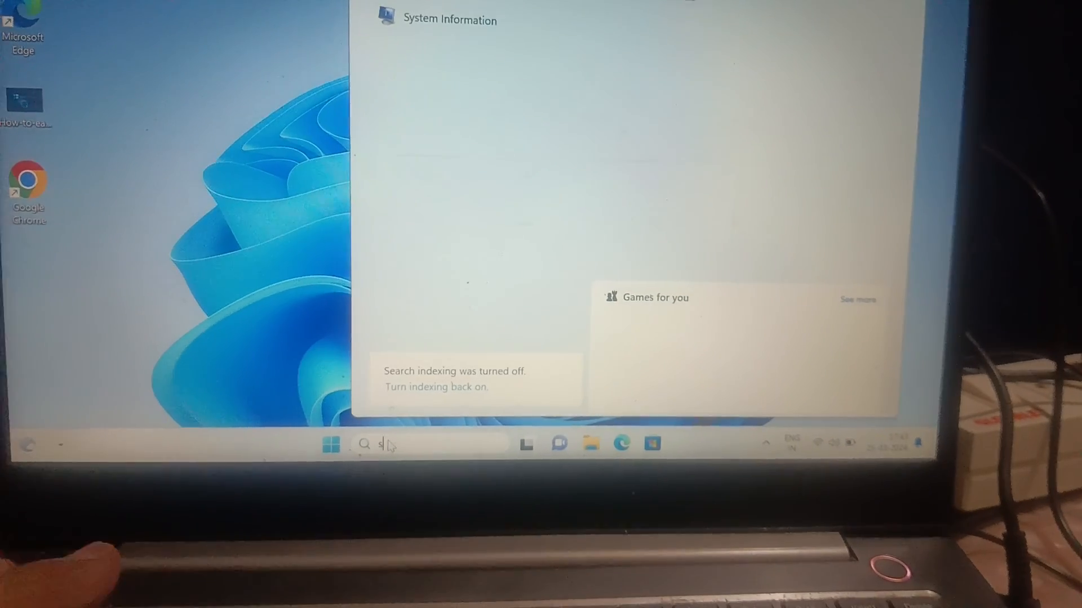
pyautogui.write('ystem information')
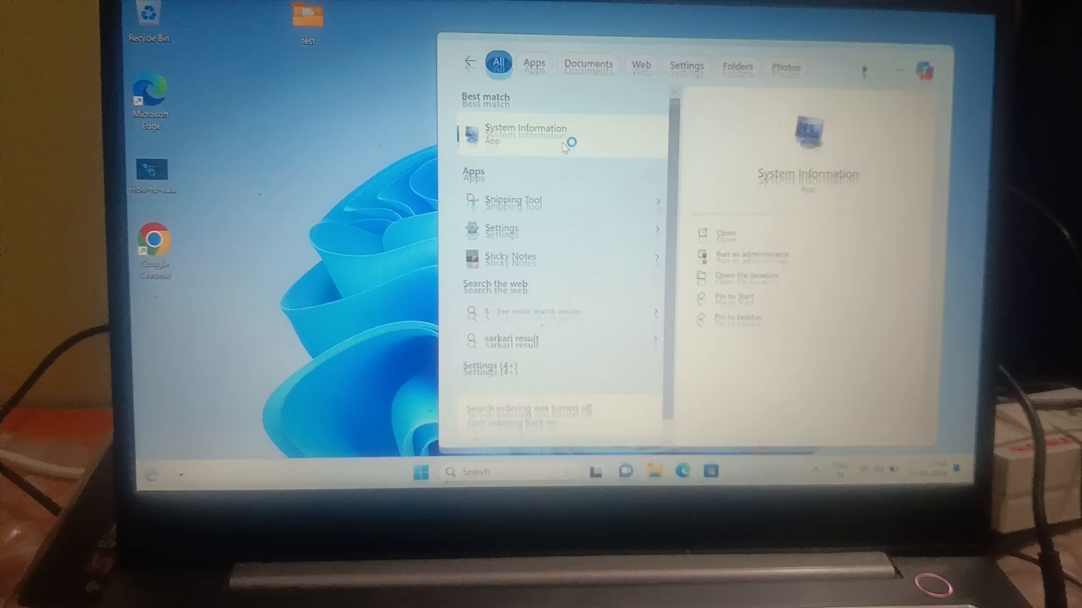
pyautogui.click(526, 135)
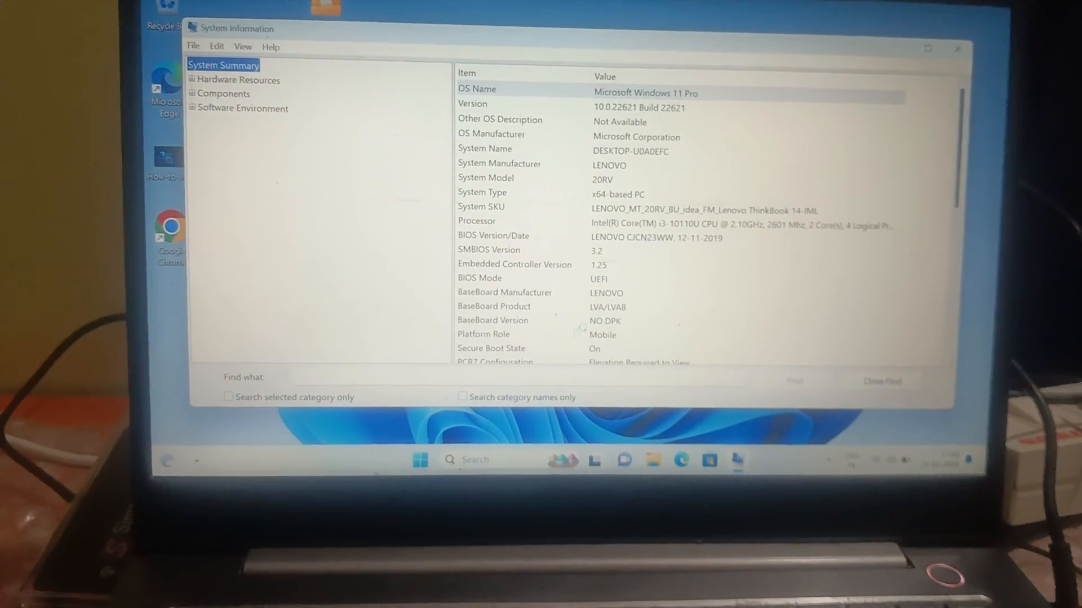
pyautogui.click(565, 364)
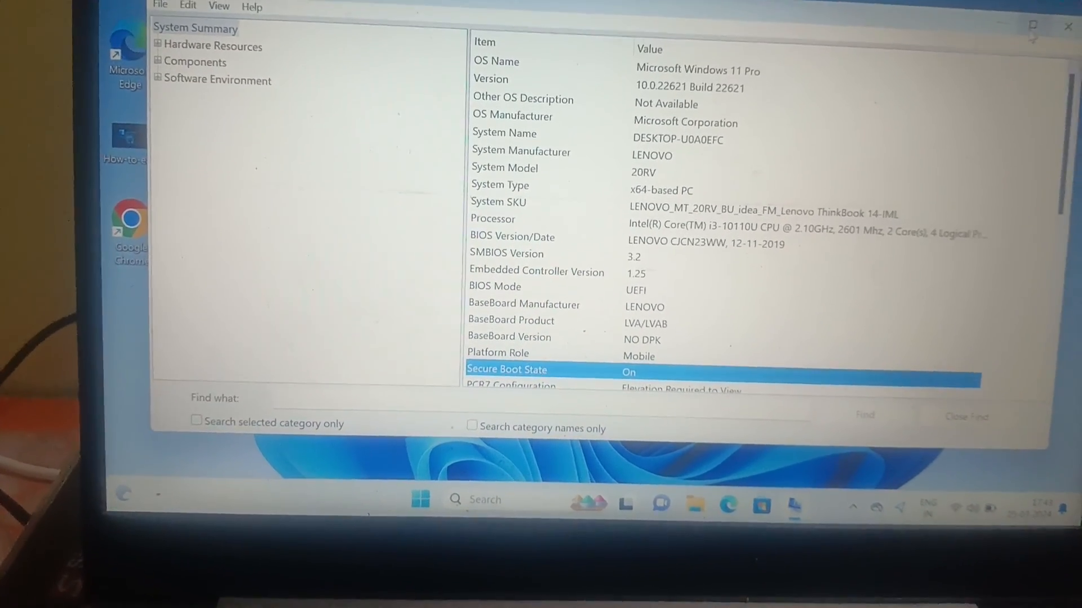
pyautogui.scroll(-3)
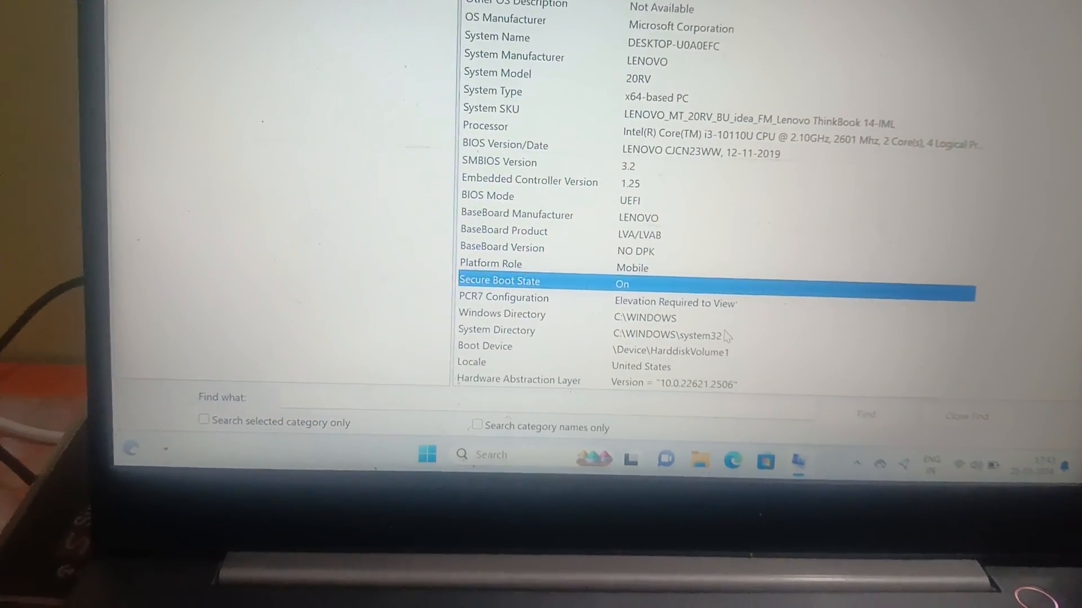